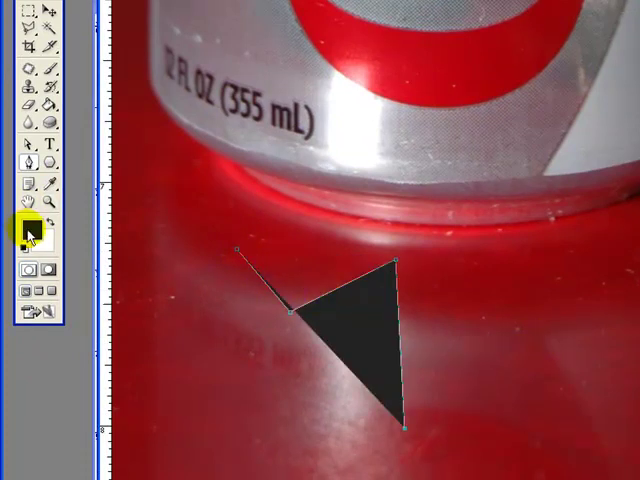
- Pick a dark grey foreground colour in the Color Picker and confirm it
click(28, 236)
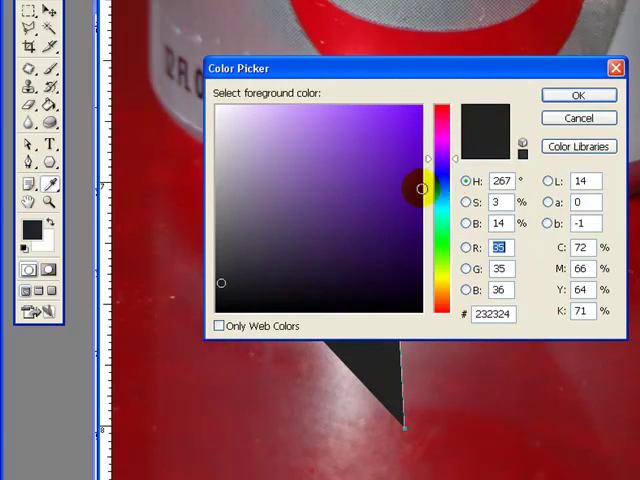
click(578, 94)
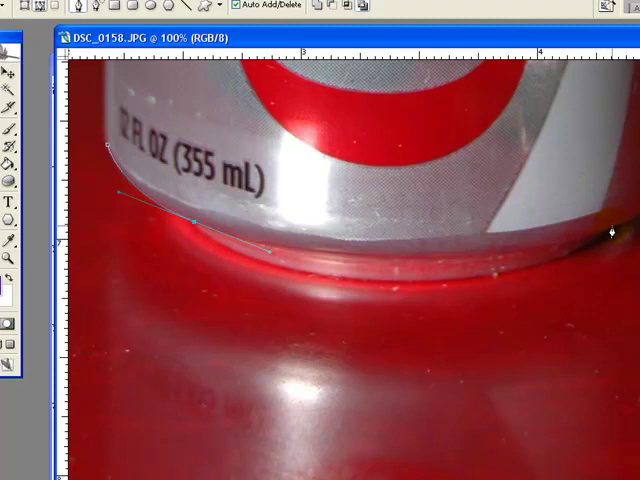
click(200, 232)
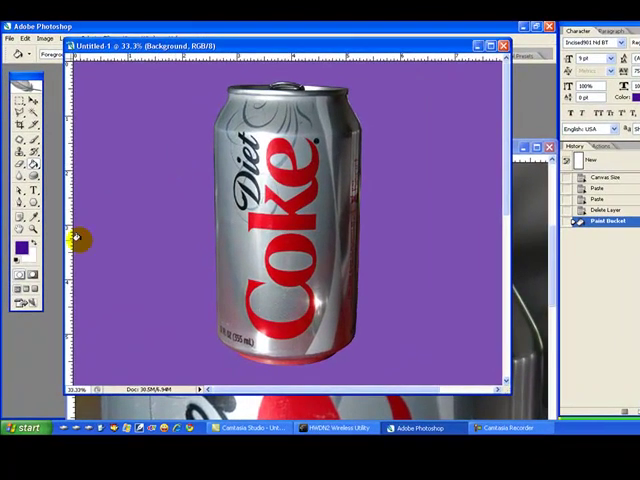
- Choose a magenta foreground colour and fill the Background layer with it using the Paint Bucket
click(18, 246)
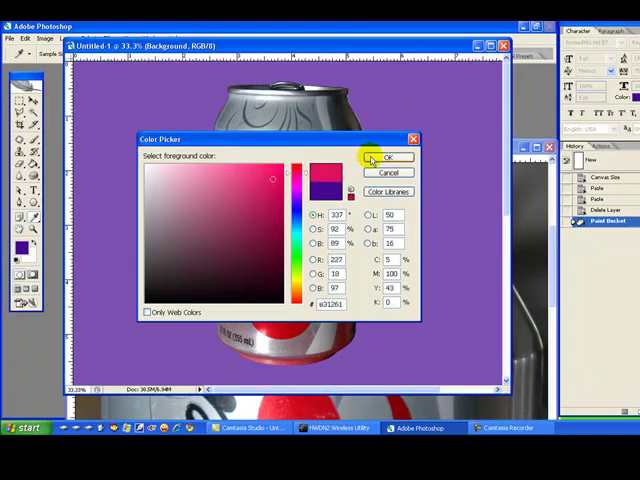
click(388, 156)
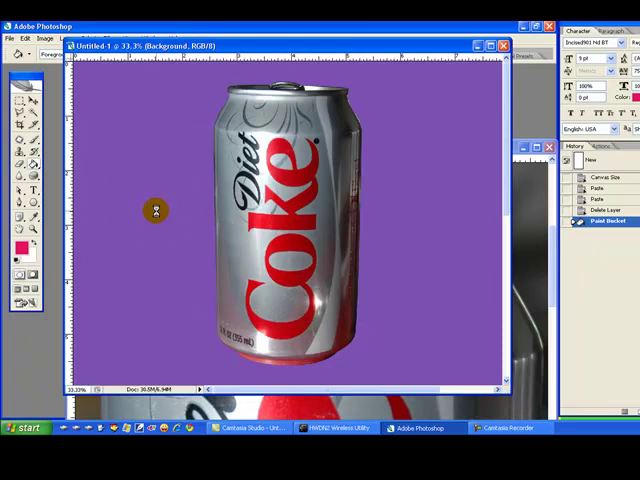
click(156, 210)
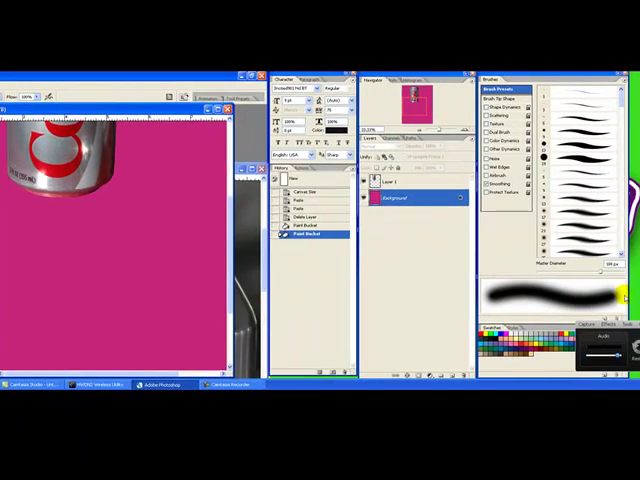
- Paint brush strokes near the can, revert to an earlier Brush Tool history state, then paint again
click(136, 136)
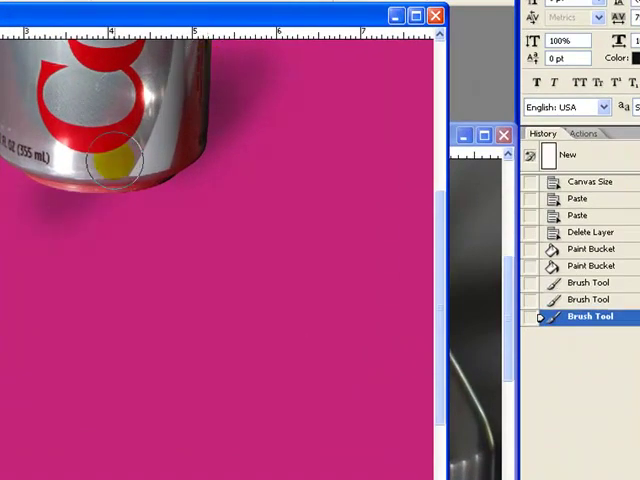
click(112, 162)
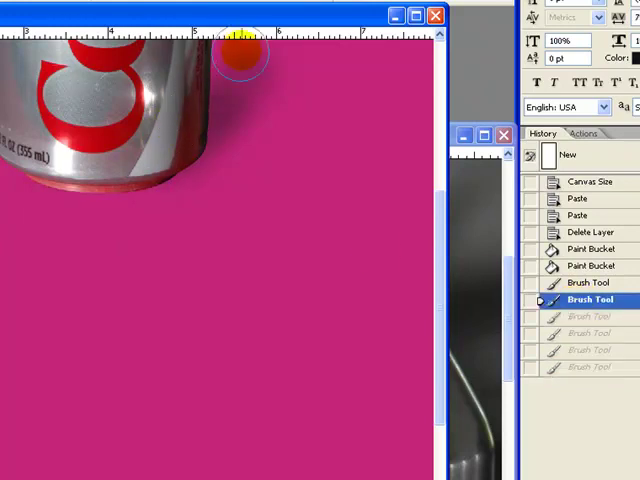
click(420, 264)
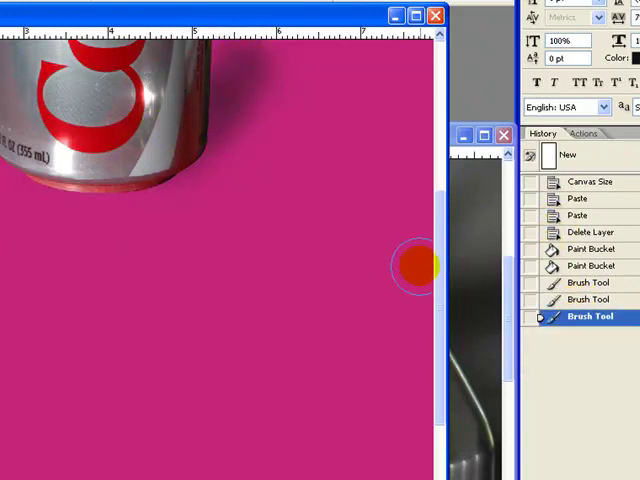